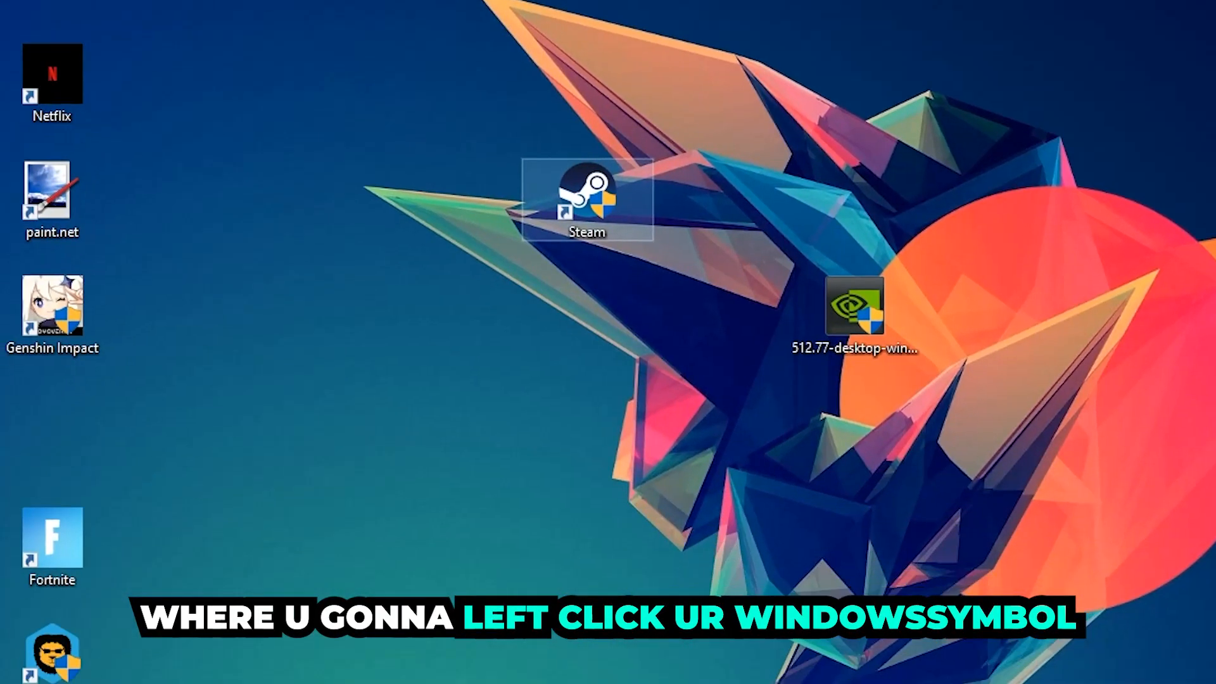
Open the Start menu to search for Windows Defender Firewall.
{"action": "left_click", "coordinate": [14, 669]}
{"action": "type", "text": "wind"}
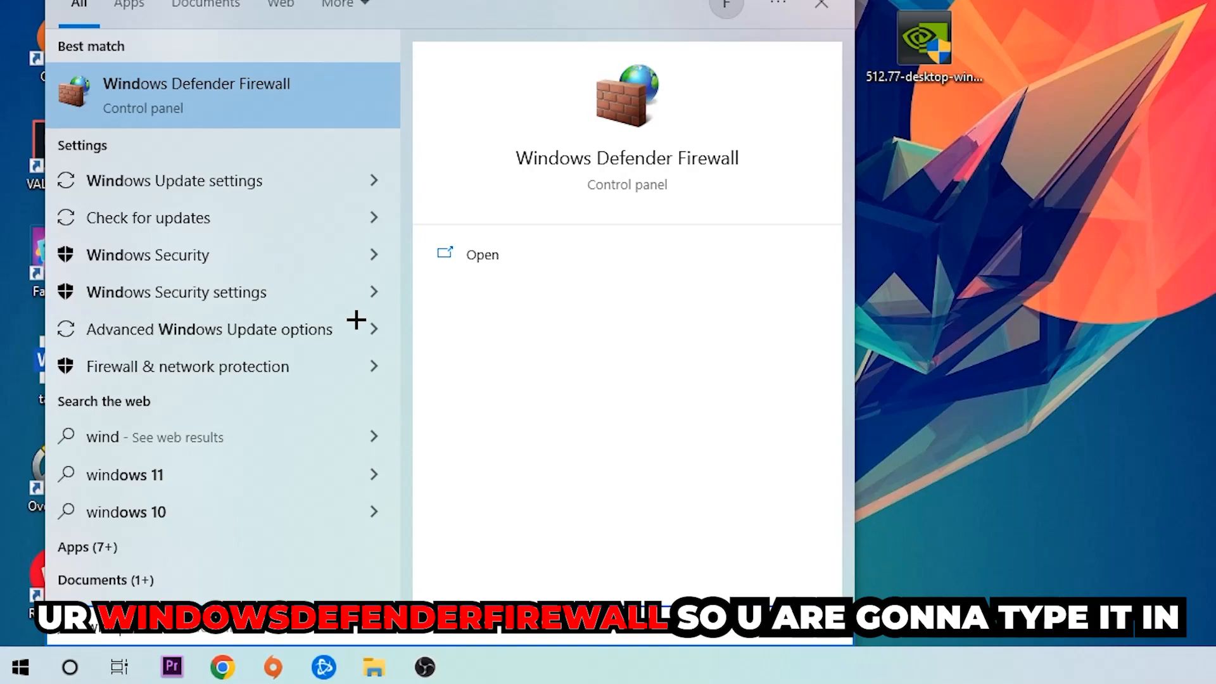
{"action": "mouse_move", "coordinate": [316, 83]}
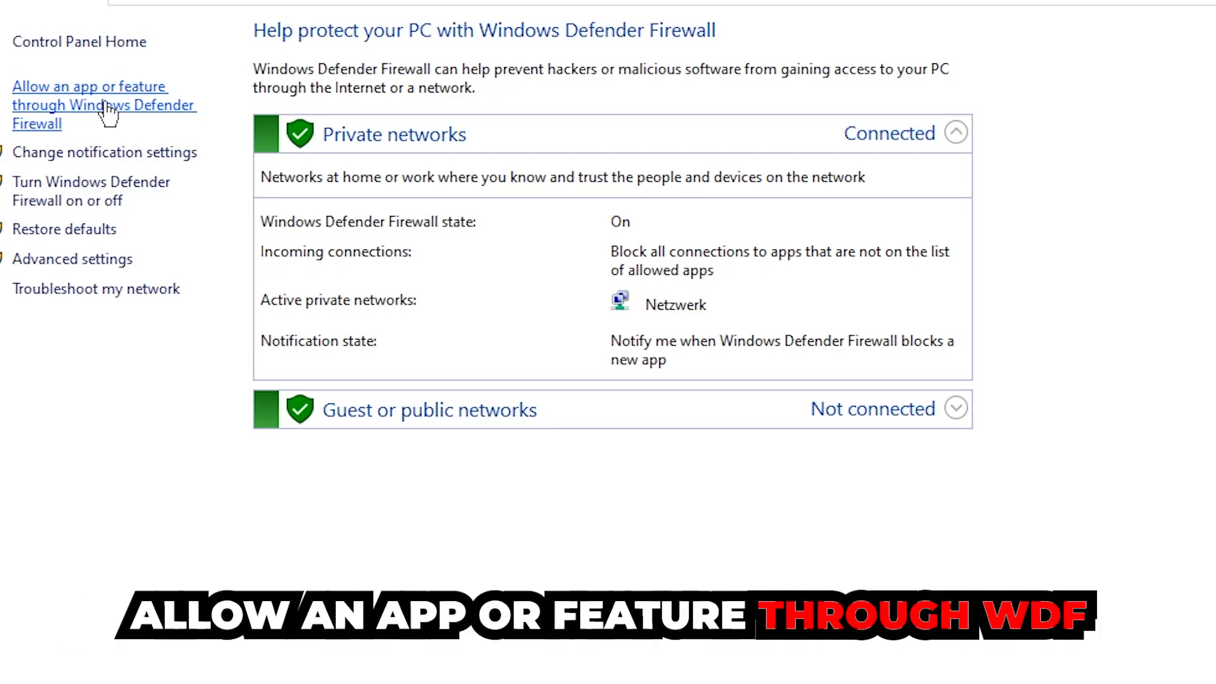
Open the 'Allow an app or feature through Windows Defender Firewall' page.
{"action": "left_click", "coordinate": [89, 104]}
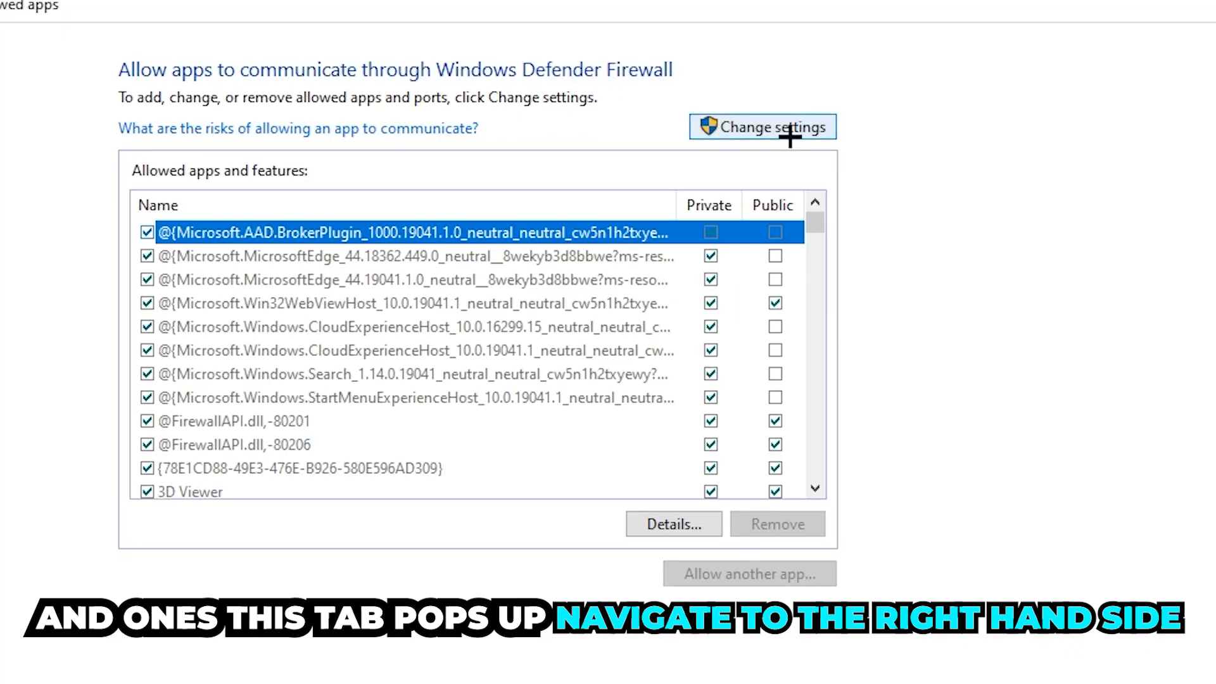
Unlock the allowed apps list via Change settings and start 'Allow another app'.
{"action": "left_click", "coordinate": [761, 126]}
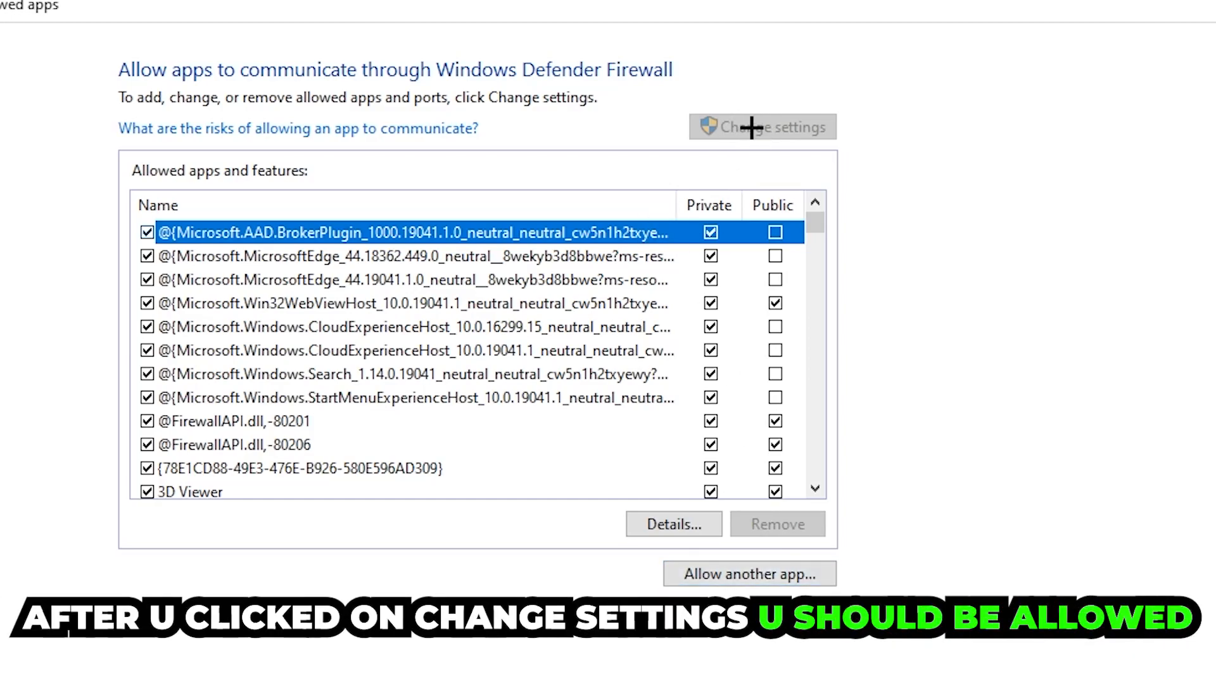
{"action": "left_click", "coordinate": [747, 574]}
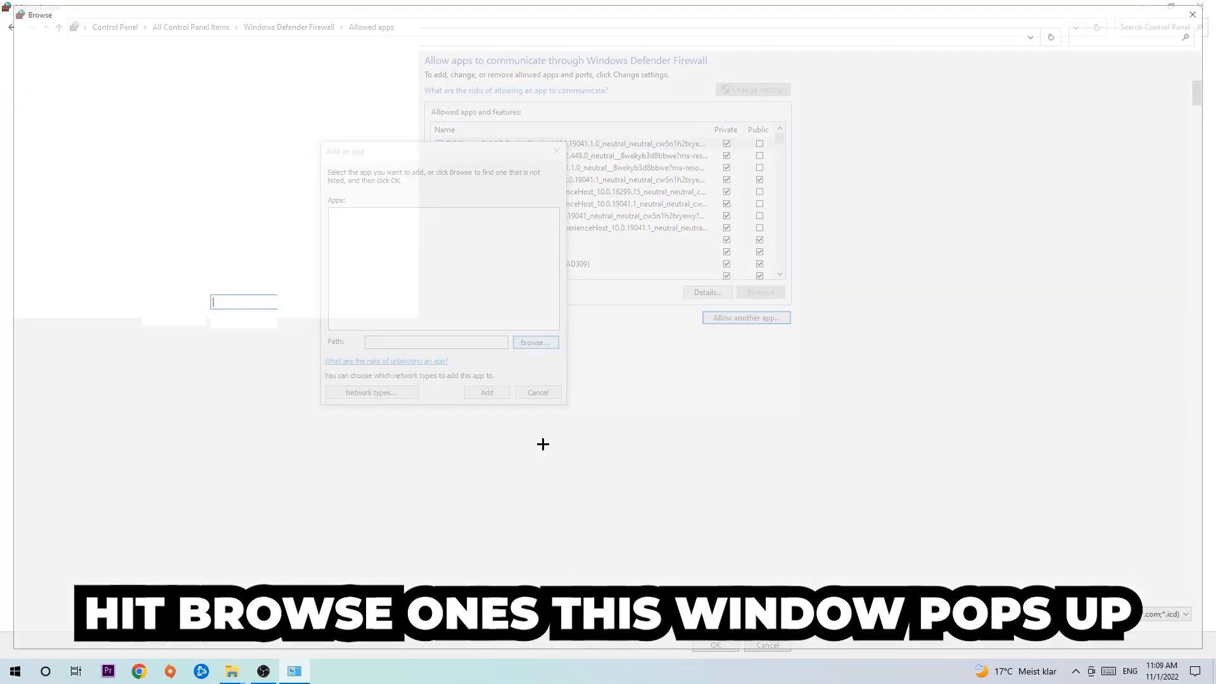
Select the program's executable and add it to the allowed apps list.
{"action": "left_click", "coordinate": [534, 341]}
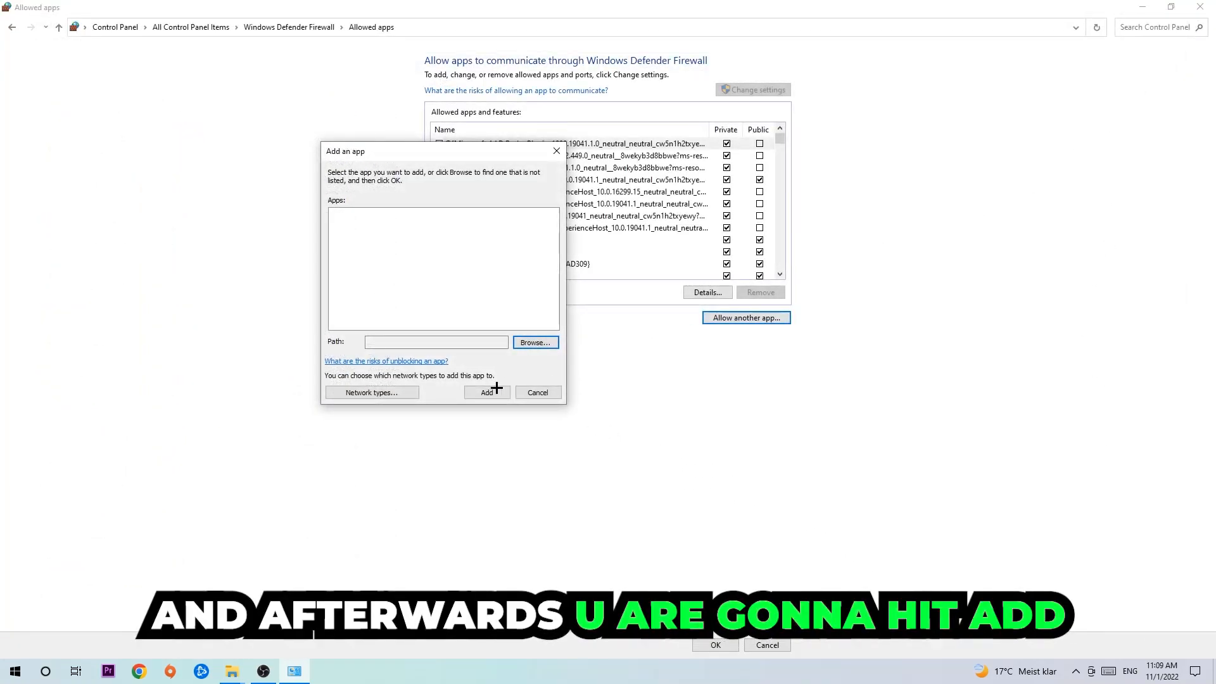
{"action": "left_click", "coordinate": [487, 391]}
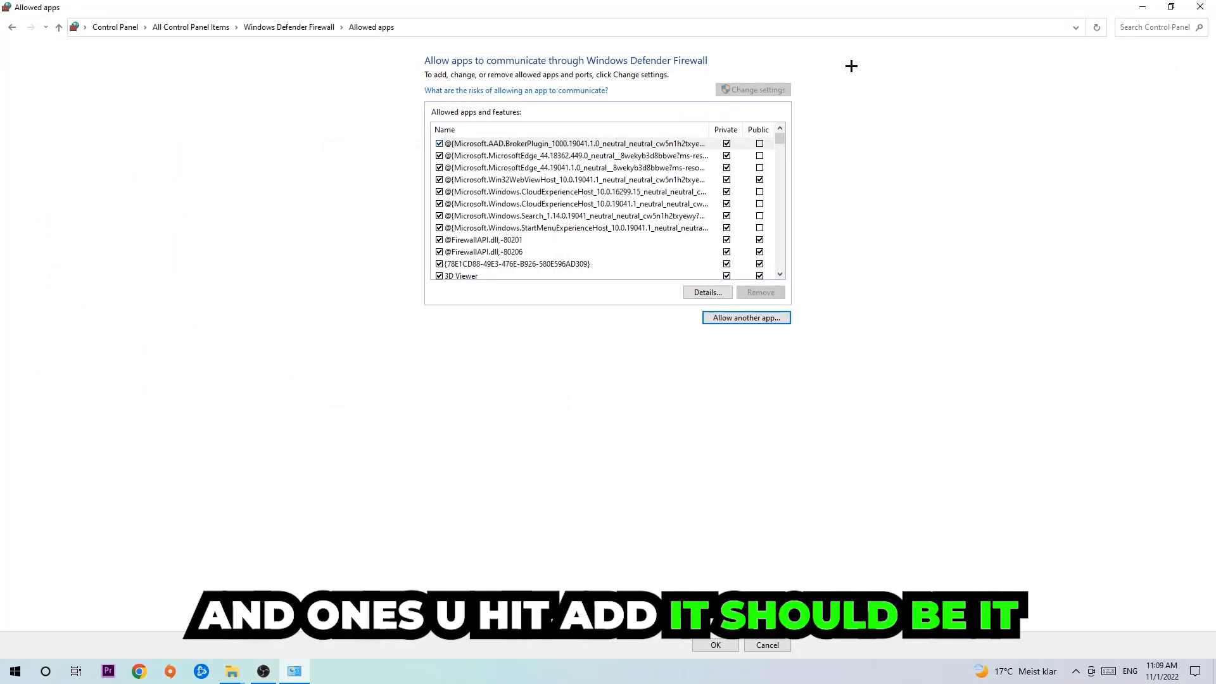